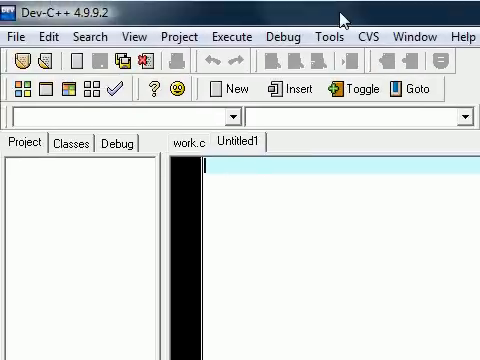
Save Untitled1 via File > Save As with C source files (*.c) as the file type.
{"action": "left_click", "coordinate": [16, 36]}
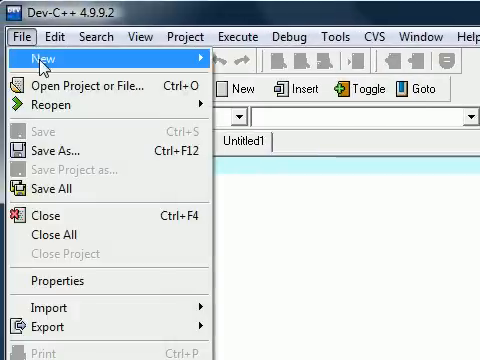
{"action": "left_click", "coordinate": [36, 60]}
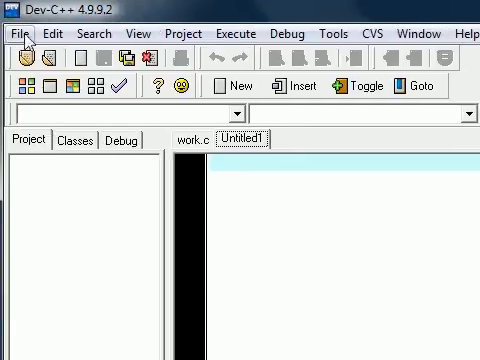
{"action": "left_click", "coordinate": [16, 32]}
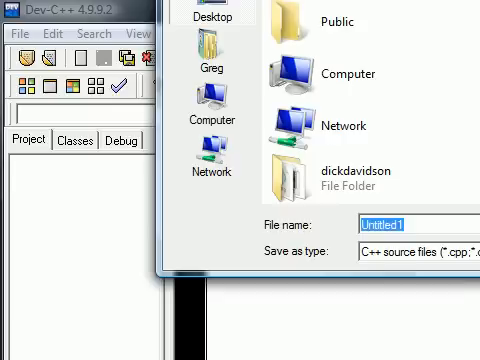
{"action": "left_click", "coordinate": [420, 252]}
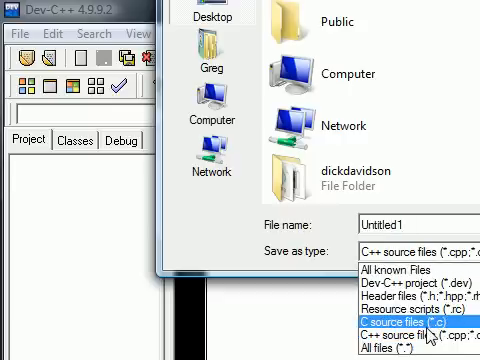
{"action": "left_click", "coordinate": [410, 270]}
{"action": "type", "text": "#"}
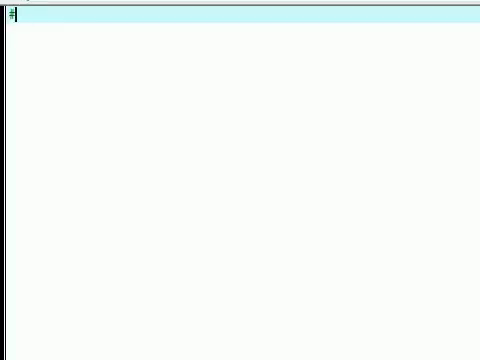
Write #include <stdio.h> on the first line and place the cursor after it.
{"action": "type", "text": "include"}
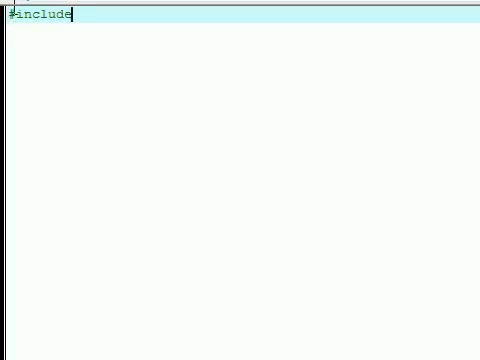
{"action": "mouse_move", "coordinate": [92, 12]}
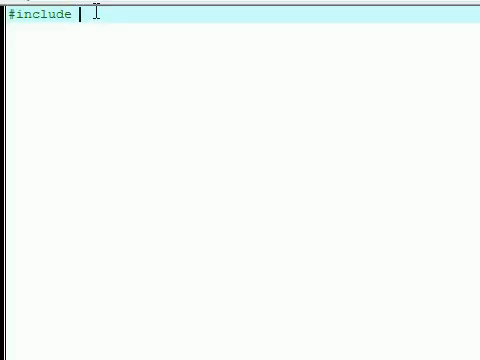
{"action": "type", "text": "<"}
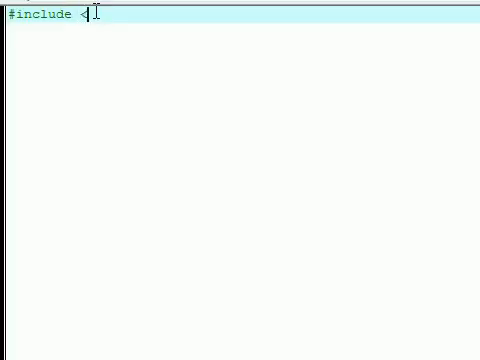
{"action": "type", "text": "st"}
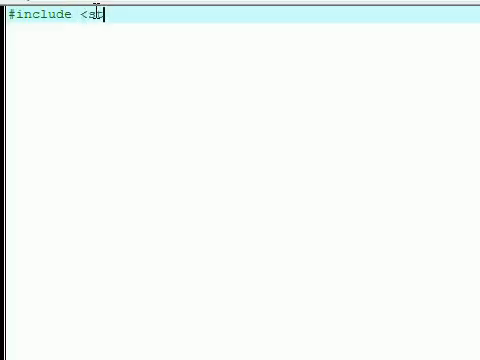
{"action": "type", "text": "dio."}
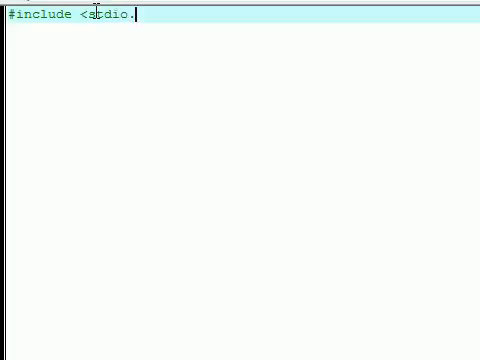
{"action": "type", "text": "h"}
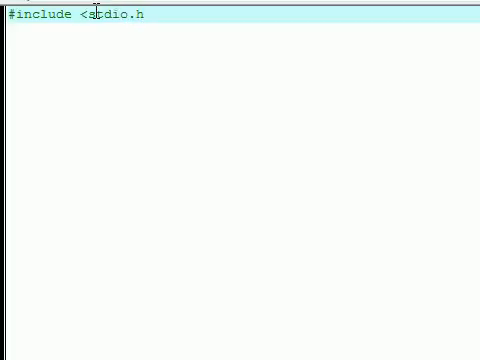
{"action": "type", "text": ">"}
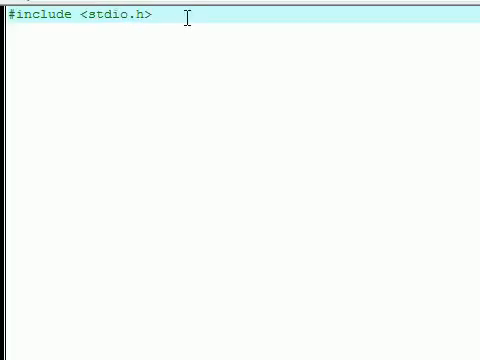
{"action": "left_click", "coordinate": [150, 16]}
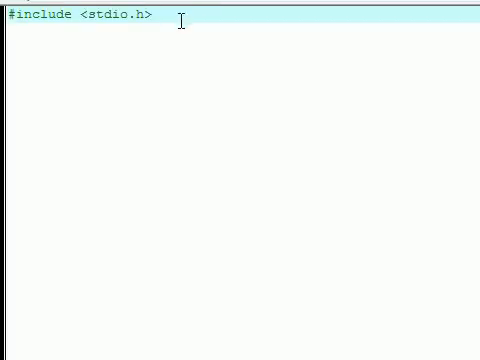
{"action": "left_click", "coordinate": [156, 18]}
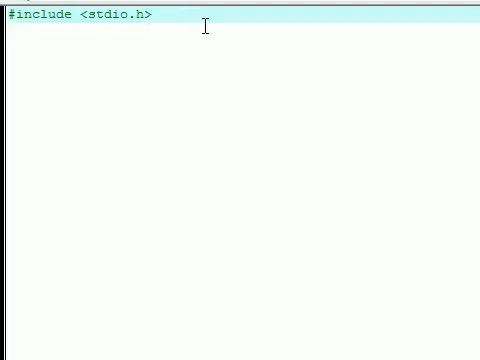
Write printf below the include, then remove it again to leave a blank line.
{"action": "type", "text": "pr"}
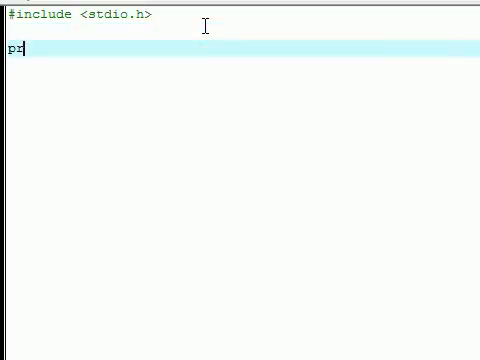
{"action": "type", "text": "intf"}
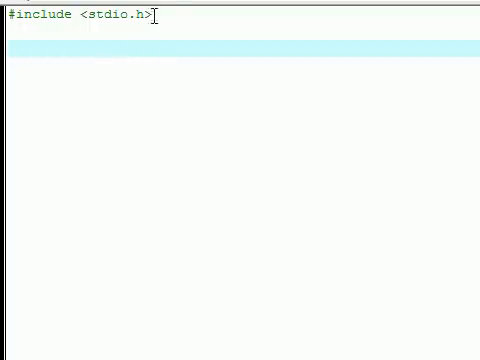
{"action": "triple_click", "coordinate": [80, 16]}
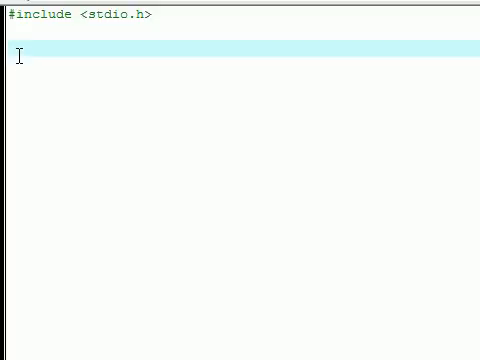
Write the main function header int main(void) on the empty third line.
{"action": "type", "text": "int"}
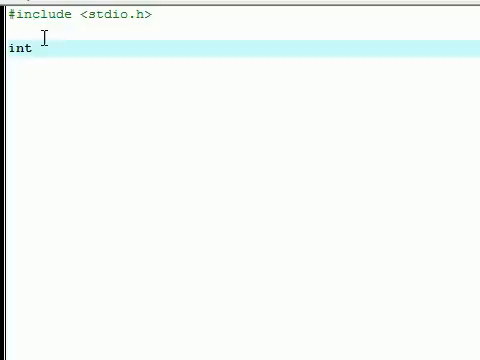
{"action": "type", "text": "main"}
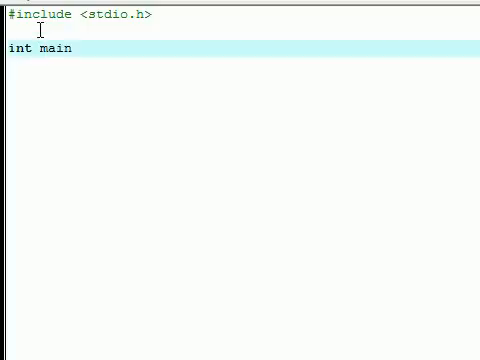
{"action": "type", "text": "()"}
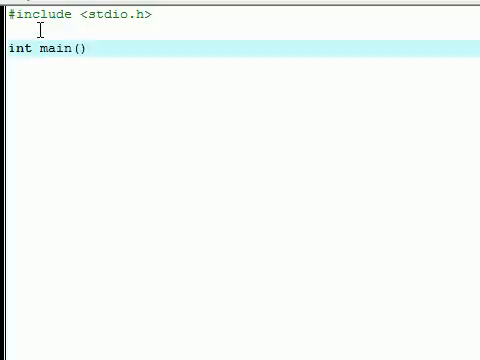
{"action": "type", "text": "vo"}
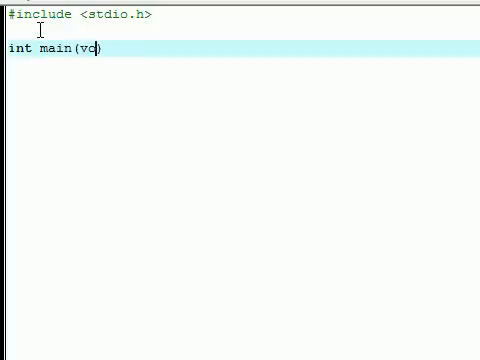
{"action": "type", "text": "id"}
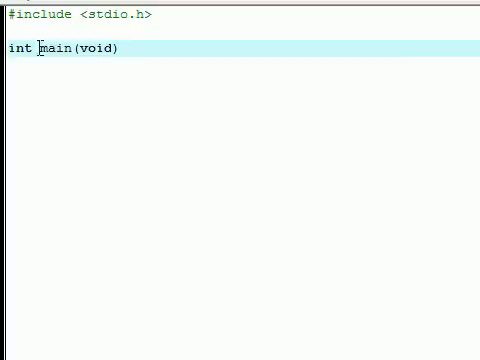
Highlight int, main and void to explain them, then start a new line below int main(void).
{"action": "double_click", "coordinate": [56, 48]}
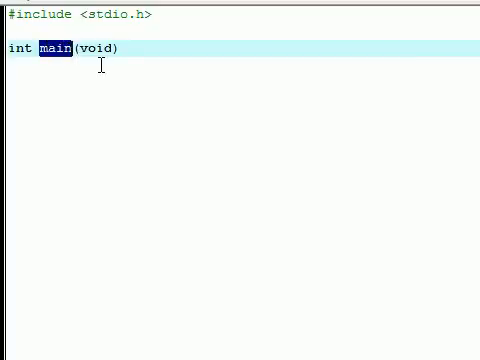
{"action": "mouse_move", "coordinate": [122, 48]}
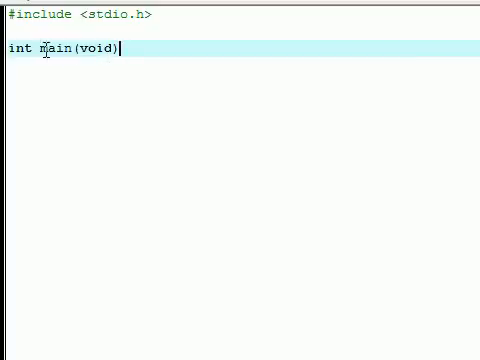
{"action": "double_click", "coordinate": [52, 48]}
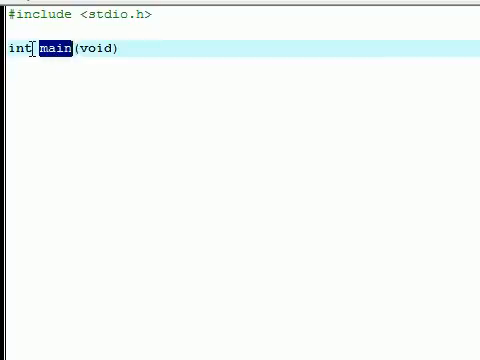
{"action": "double_click", "coordinate": [96, 48]}
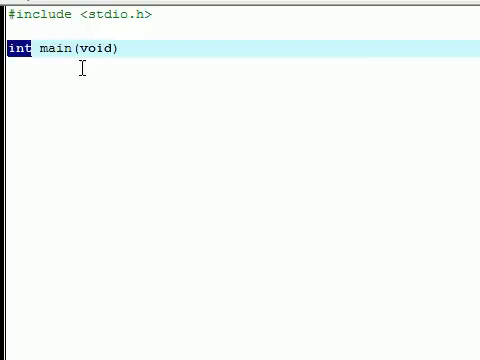
{"action": "mouse_move", "coordinate": [32, 52]}
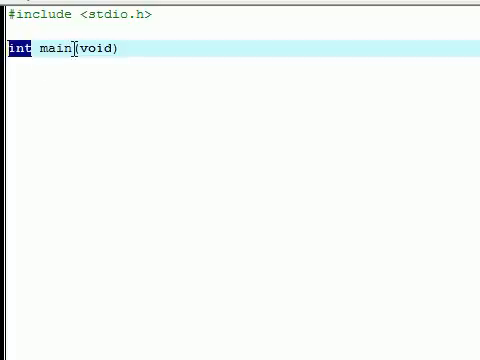
{"action": "double_click", "coordinate": [96, 48]}
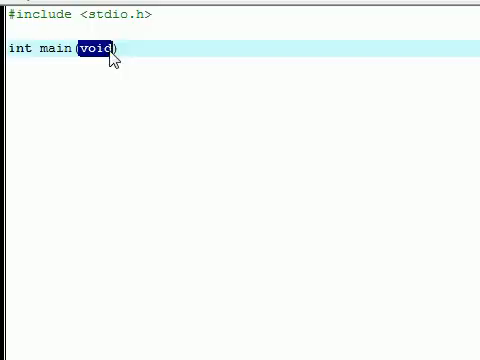
{"action": "left_click", "coordinate": [110, 48]}
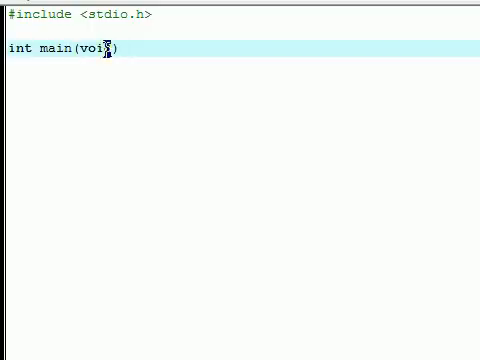
{"action": "double_click", "coordinate": [96, 48]}
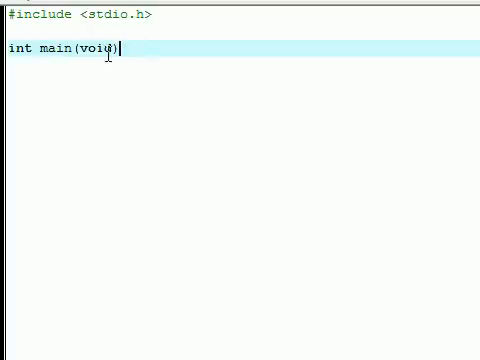
{"action": "mouse_move", "coordinate": [52, 48]}
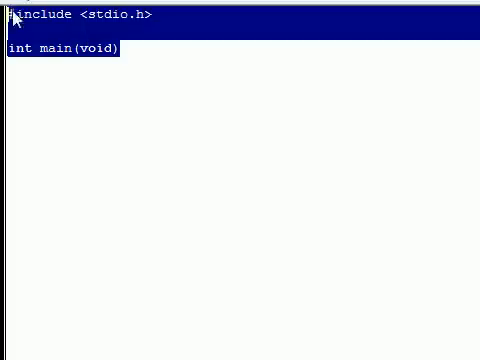
{"action": "double_click", "coordinate": [52, 48]}
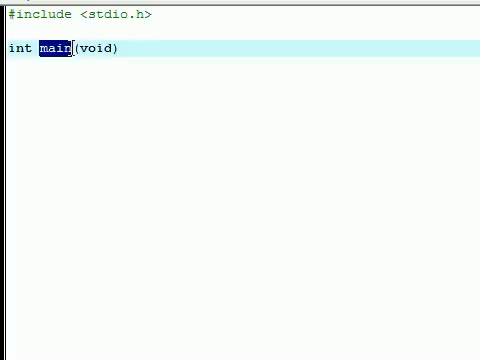
{"action": "mouse_move", "coordinate": [72, 62]}
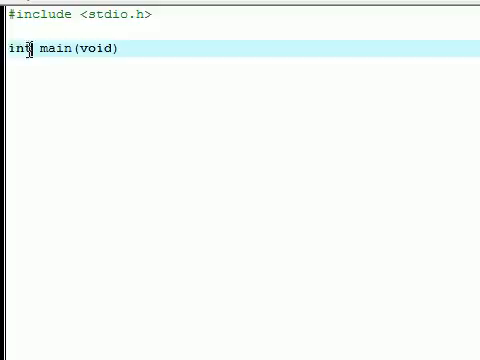
{"action": "double_click", "coordinate": [98, 48]}
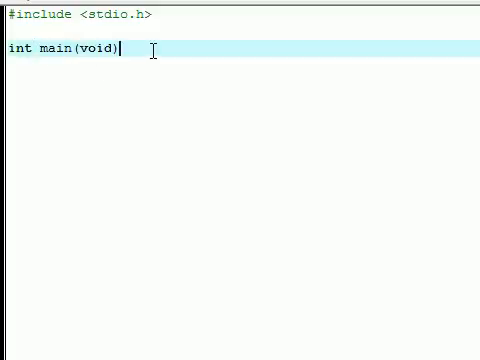
{"action": "key", "text": "Return"}
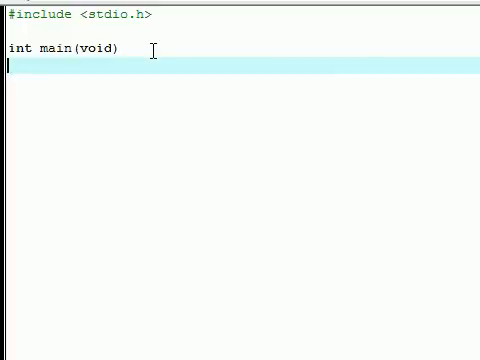
Add main's opening and closing braces and move to the empty line between them.
{"action": "type", "text": "{}"}
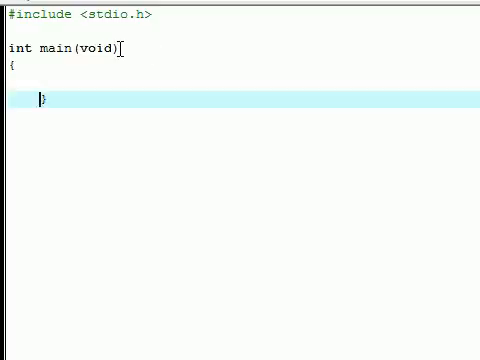
{"action": "double_click", "coordinate": [52, 48]}
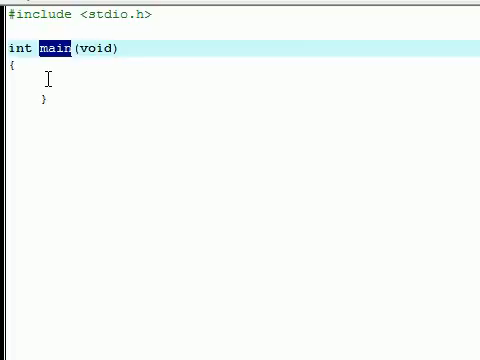
{"action": "left_click", "coordinate": [44, 100]}
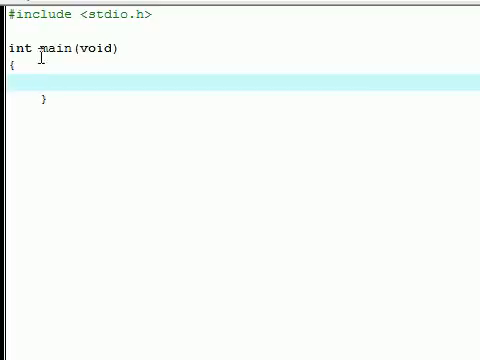
{"action": "double_click", "coordinate": [50, 48]}
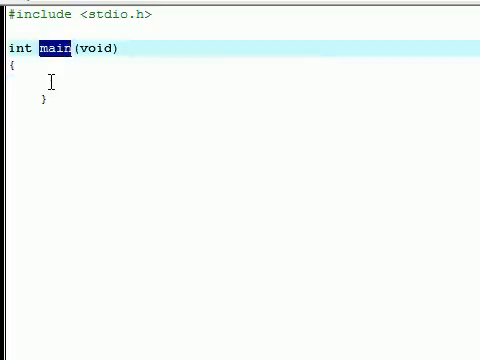
{"action": "left_click", "coordinate": [38, 84]}
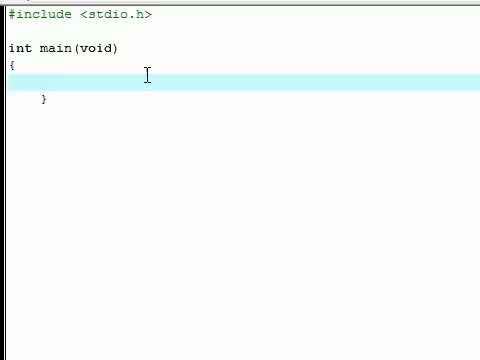
{"action": "type", "text": "hello world"}
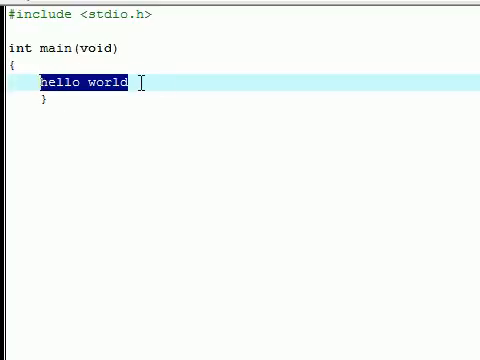
{"action": "key", "text": "Delete"}
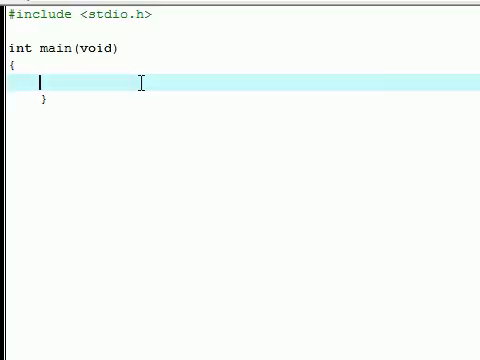
Write printf("Hello World") on the indented line inside main.
{"action": "type", "text": "printf"}
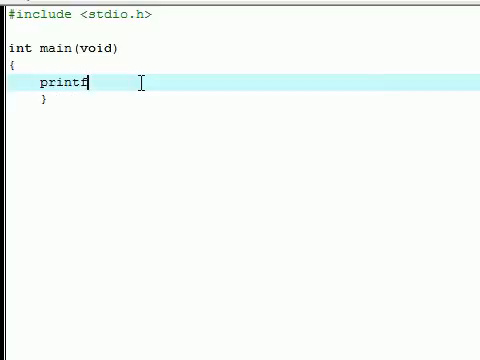
{"action": "type", "text": ";"}
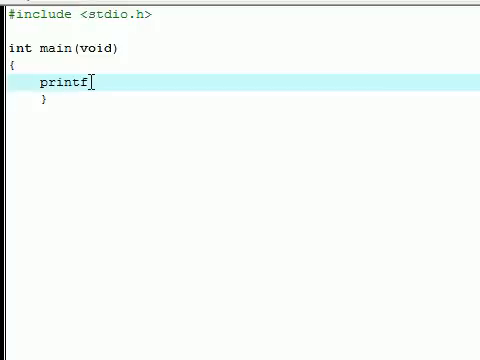
{"action": "type", "text": "()"}
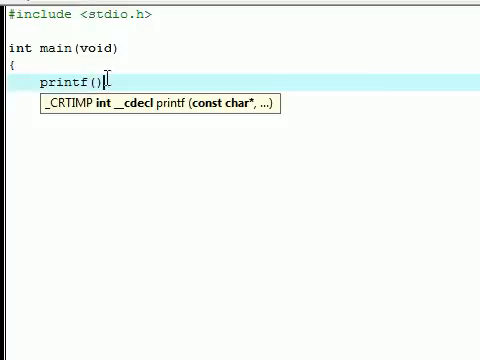
{"action": "type", "text": "\"\""}
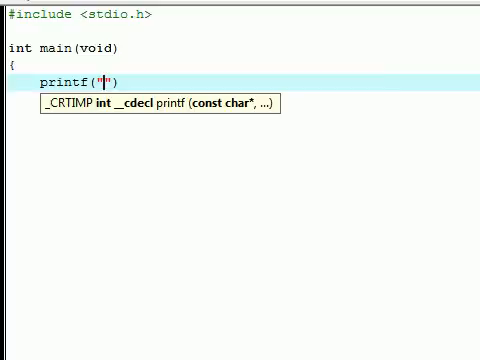
{"action": "type", "text": "Hello"}
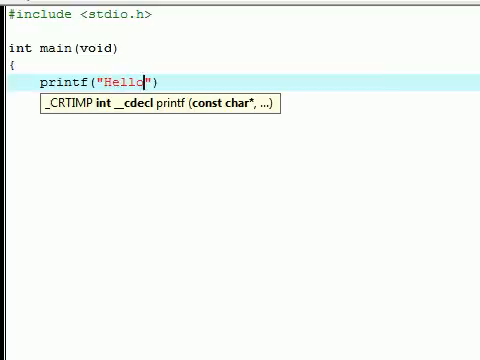
{"action": "type", "text": "World"}
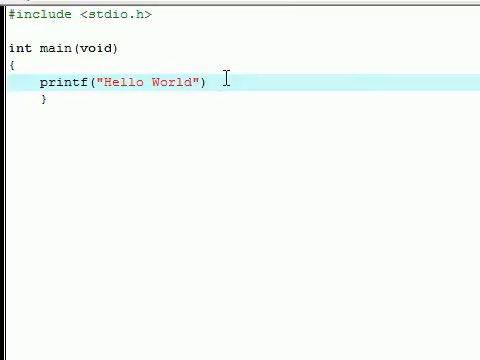
Terminate the printf statement with a semicolon and start a new line.
{"action": "type", "text": ";"}
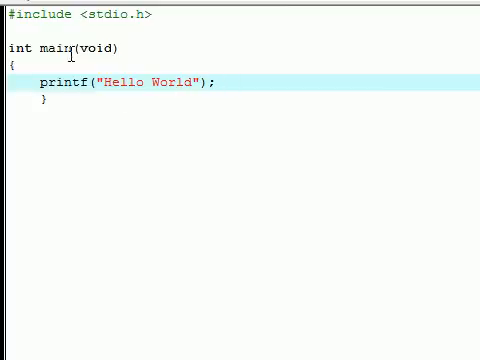
{"action": "double_click", "coordinate": [56, 82]}
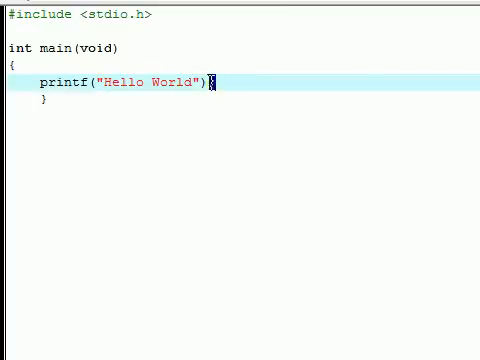
{"action": "type", "text": ";"}
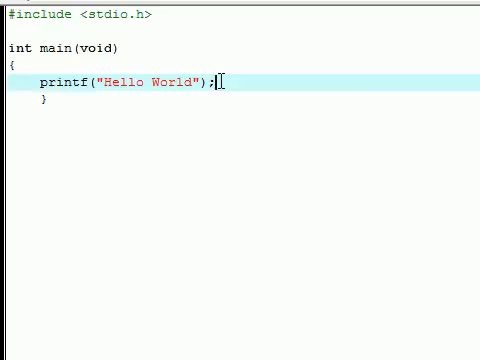
{"action": "key", "text": "Return"}
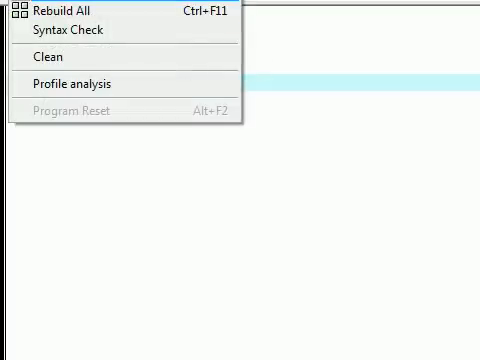
Compile the hello-world program from the Execute menu.
{"action": "left_click", "coordinate": [62, 10]}
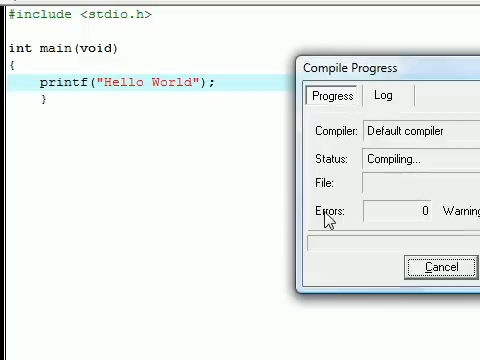
{"action": "mouse_move", "coordinate": [164, 150]}
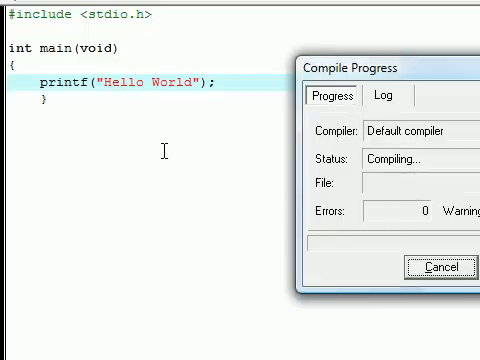
{"action": "mouse_move", "coordinate": [118, 104]}
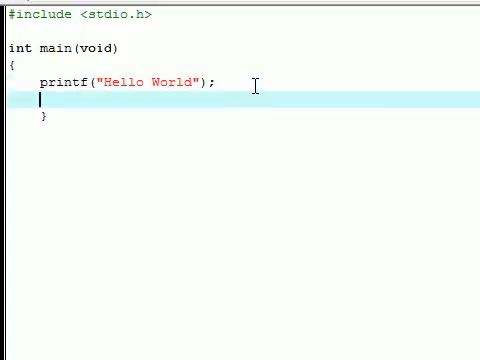
Add a getch(); statement on its own line after the printf call.
{"action": "type", "text": "getch"}
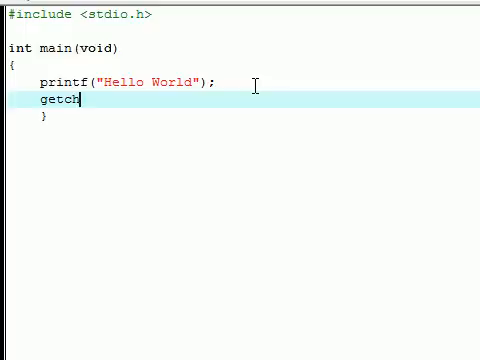
{"action": "type", "text": "();"}
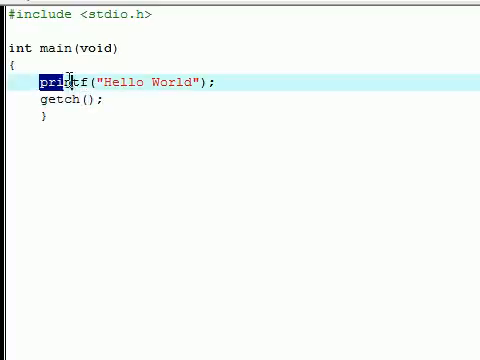
{"action": "triple_click", "coordinate": [120, 82]}
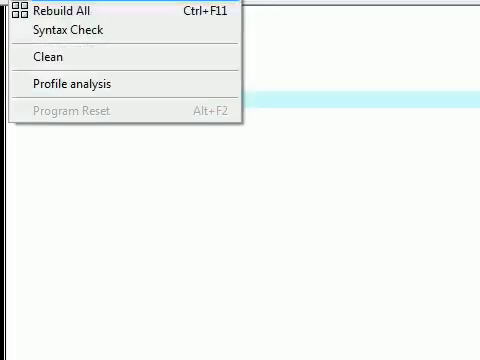
Compile and run the program so a console window prints Hello World.
{"action": "left_click", "coordinate": [70, 12]}
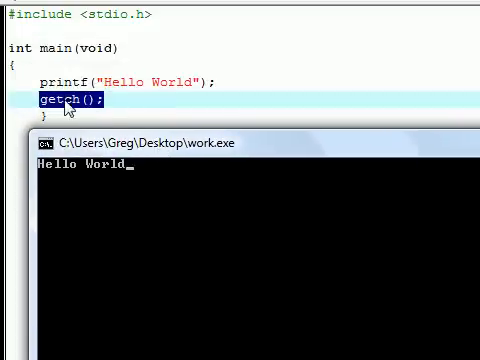
{"action": "mouse_move", "coordinate": [130, 178]}
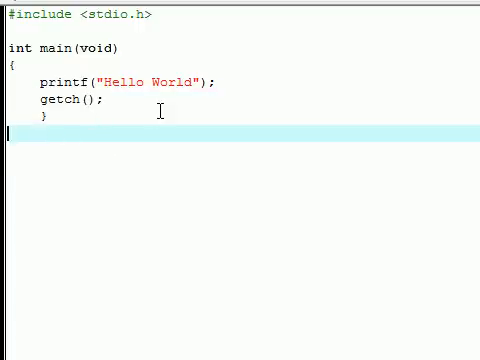
Close the console and point out words in the finished hello-world source containing printf and getch.
{"action": "key", "text": "ctrl+a"}
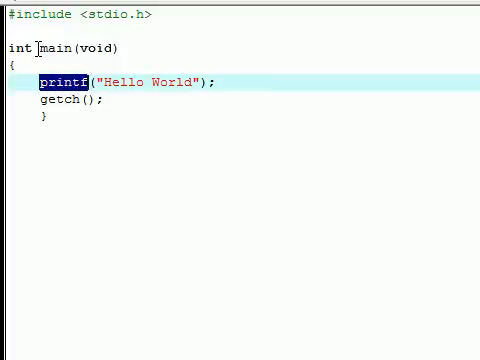
{"action": "double_click", "coordinate": [52, 48]}
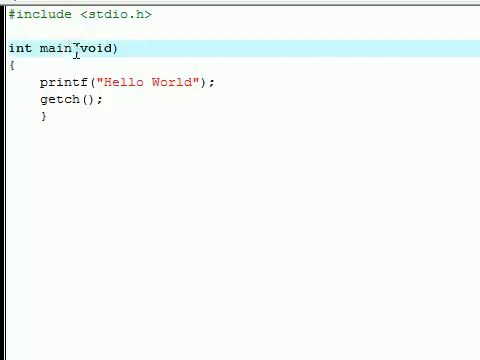
{"action": "double_click", "coordinate": [52, 48]}
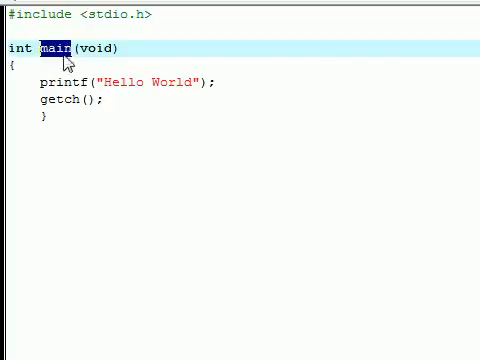
{"action": "left_click", "coordinate": [44, 80]}
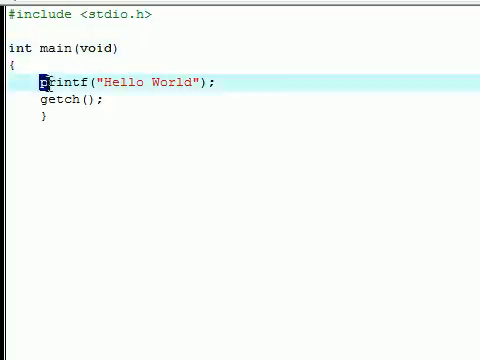